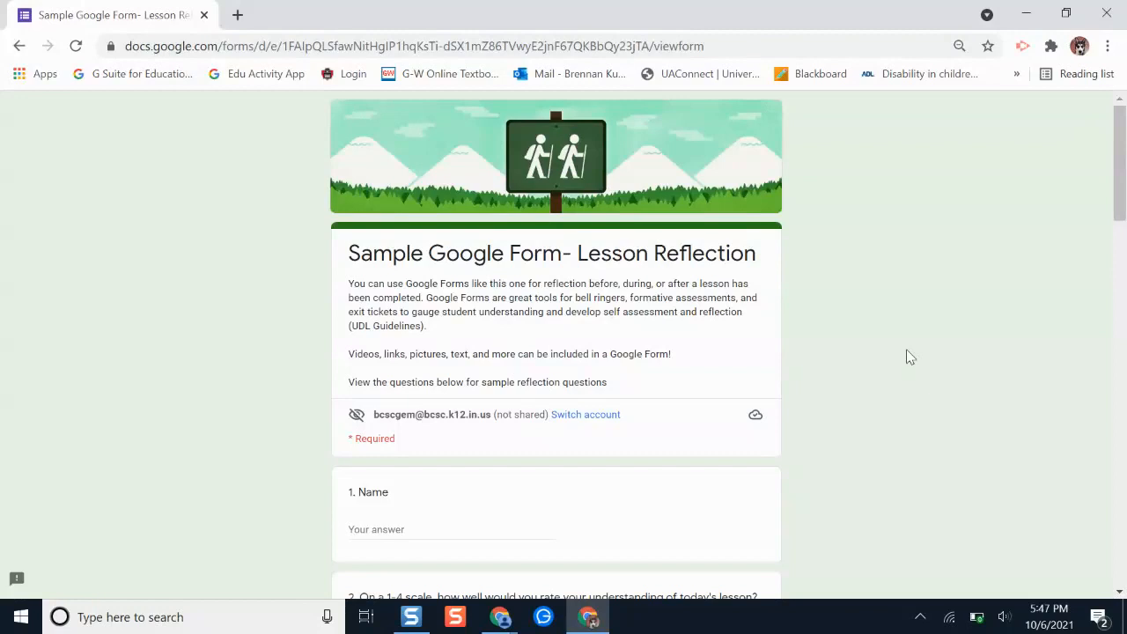
mouse_move(968, 244)
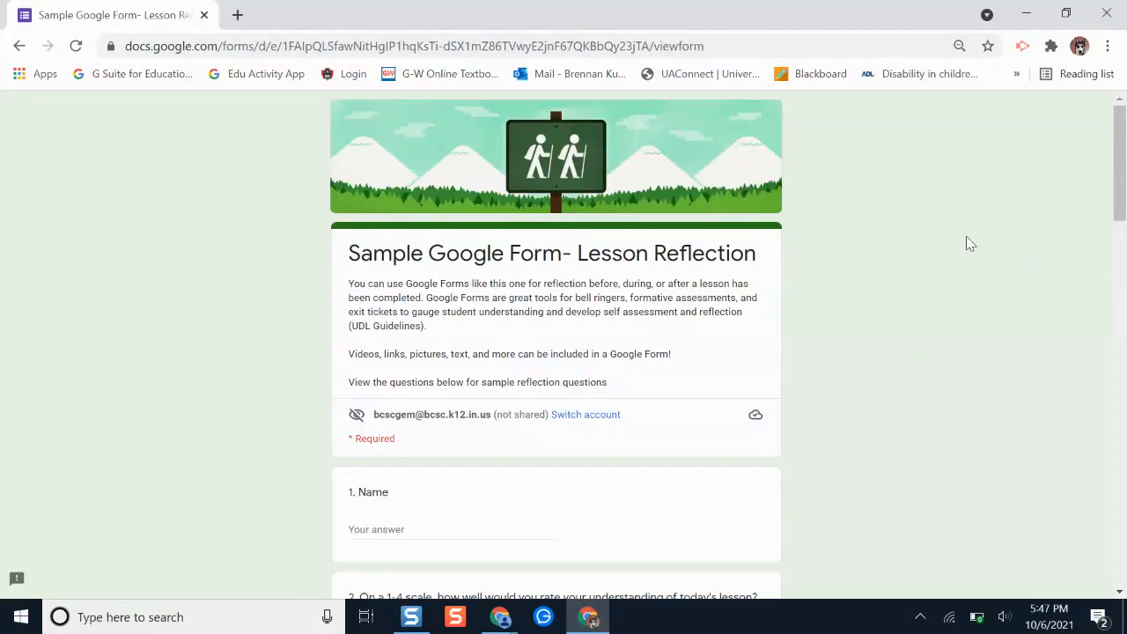
mouse_move(810, 367)
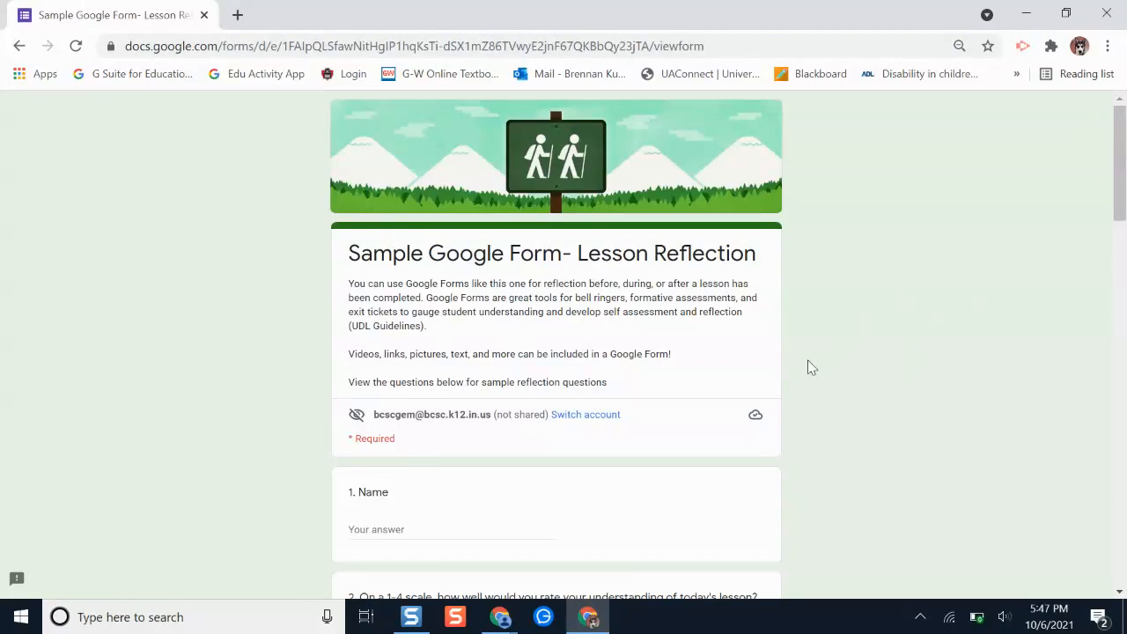
- Scroll through the Lesson Reflection form and invoke Chrome's Translate to English
scroll("down", 3)
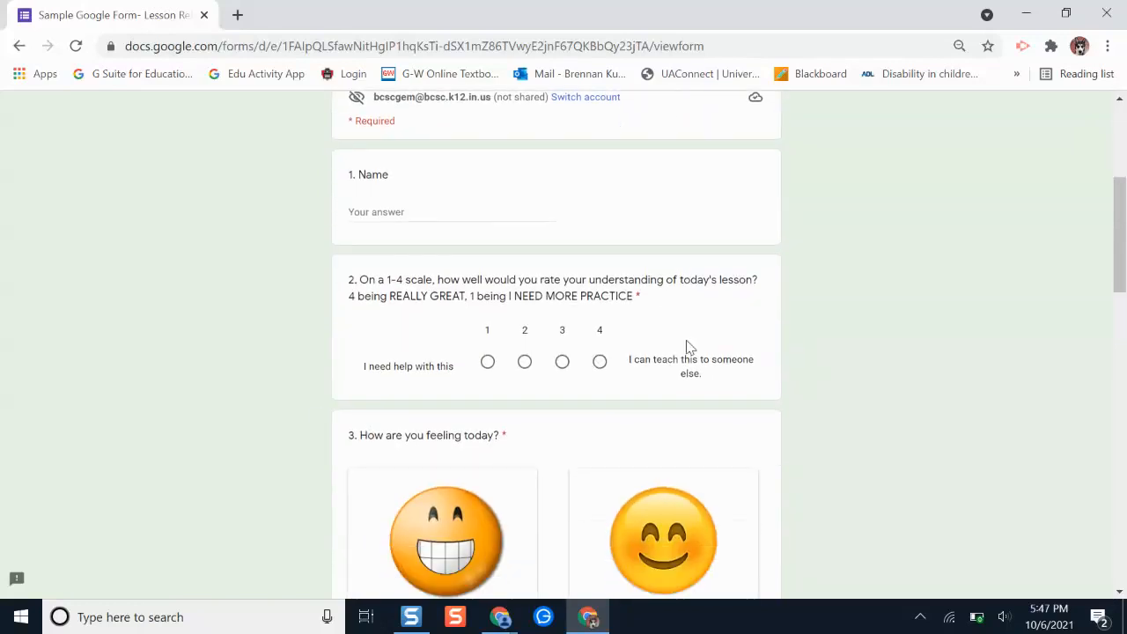
scroll("down", 3)
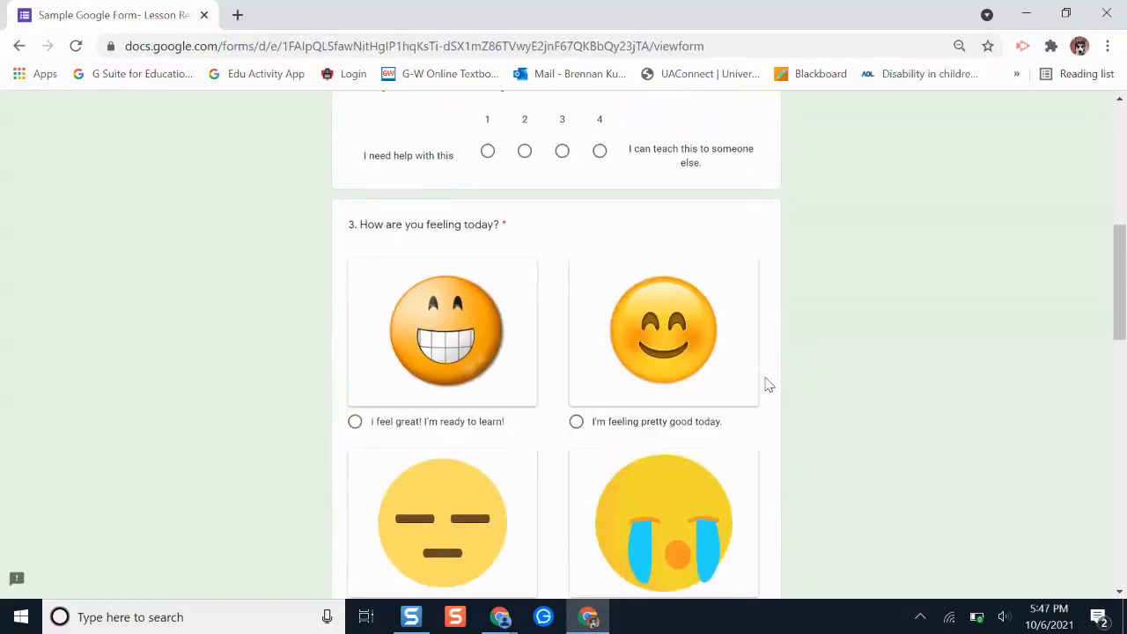
scroll("down", 3)
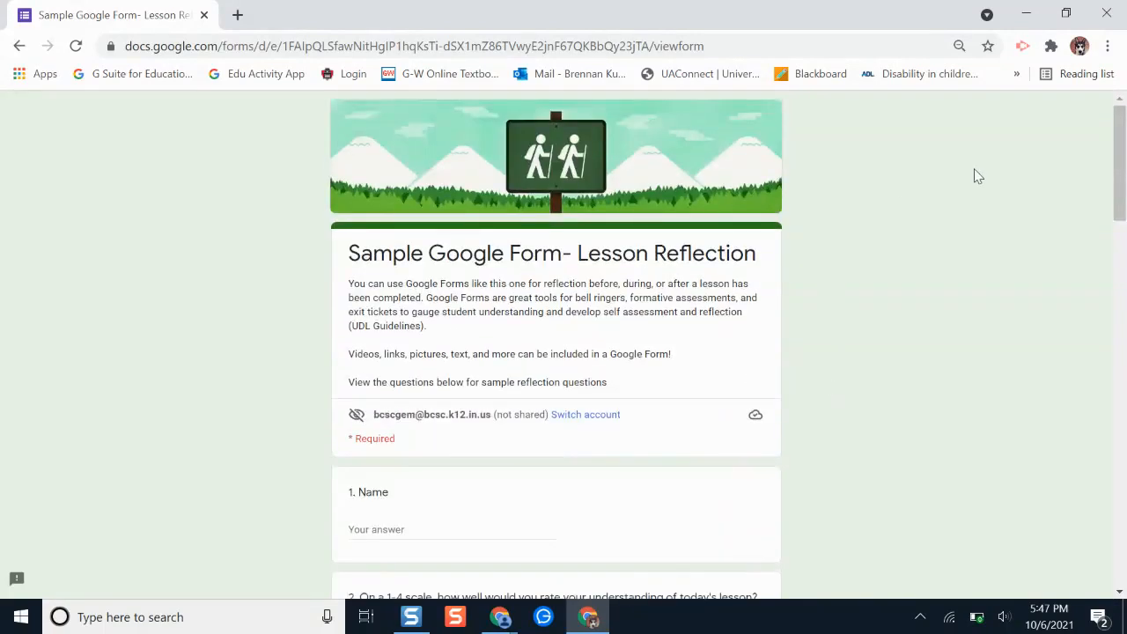
mouse_move(888, 171)
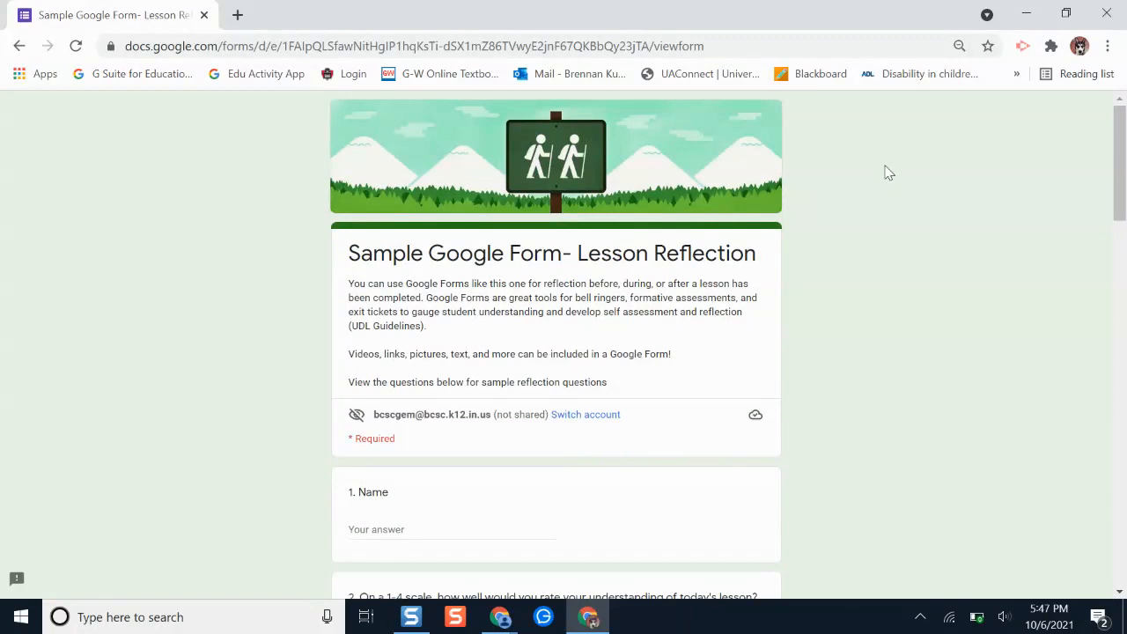
mouse_move(799, 132)
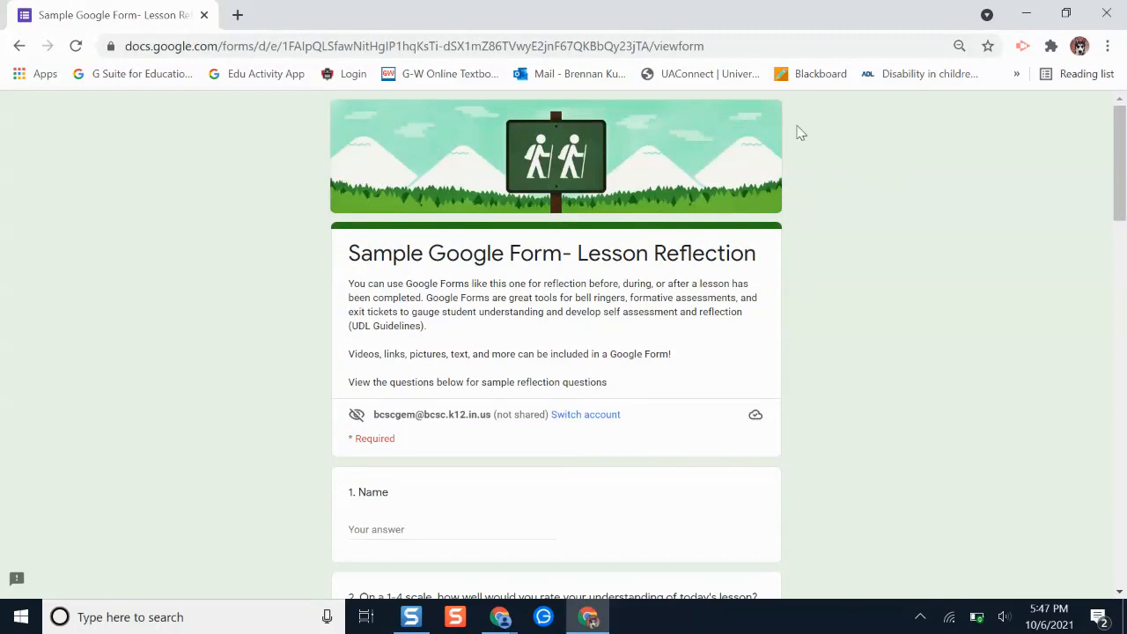
mouse_move(834, 173)
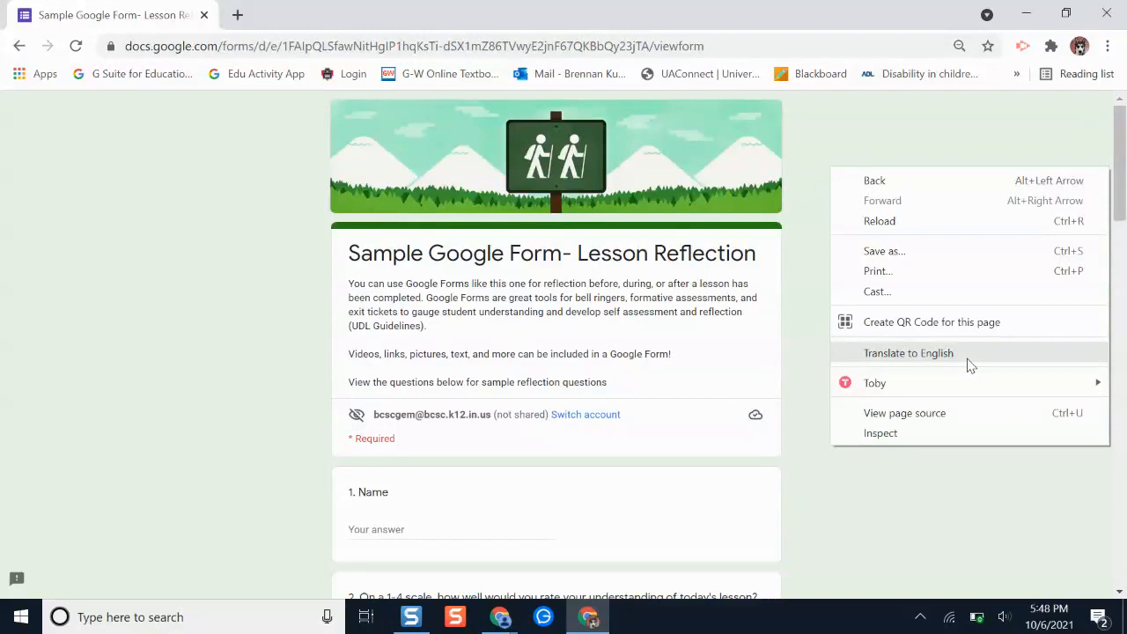
mouse_move(958, 364)
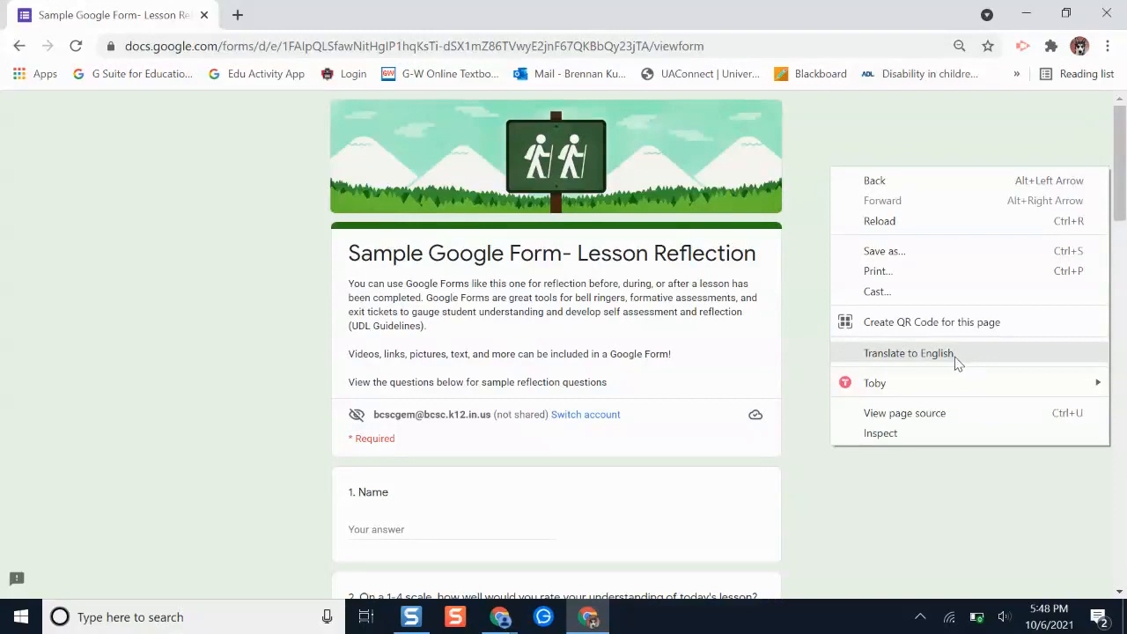
left_click(908, 353)
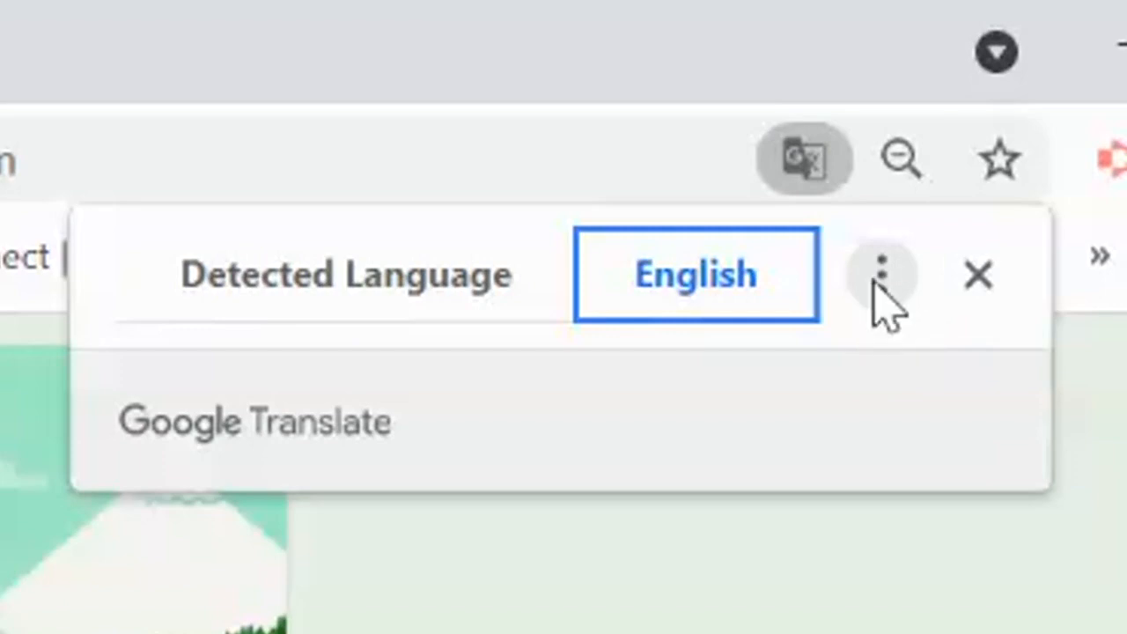
- Switch the translation target language to French and translate the form
left_click(881, 274)
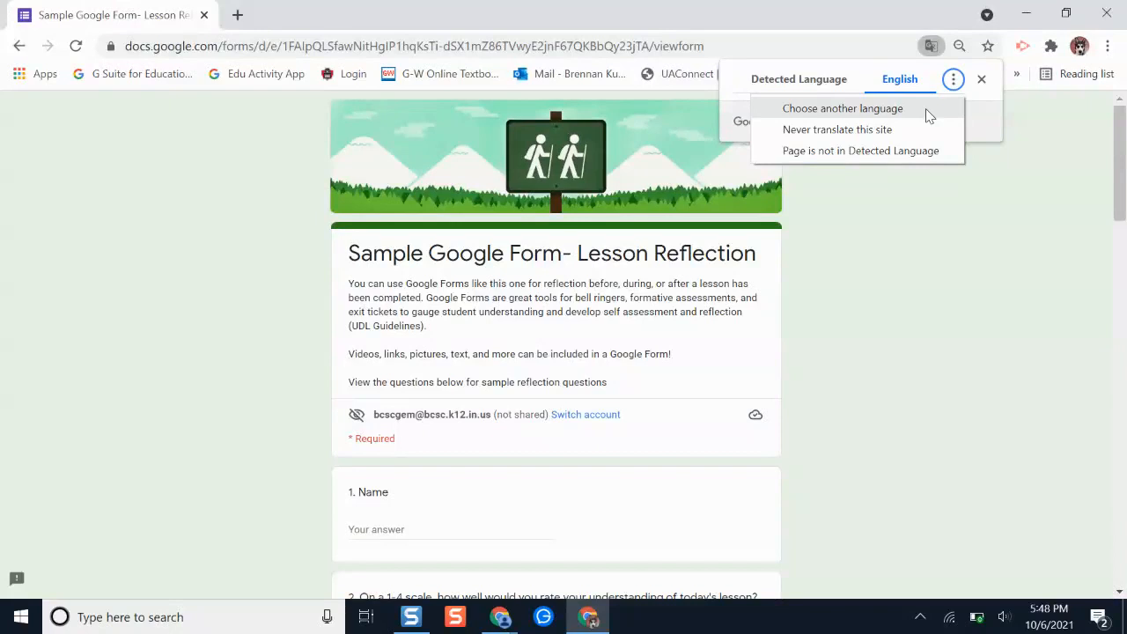
left_click(842, 108)
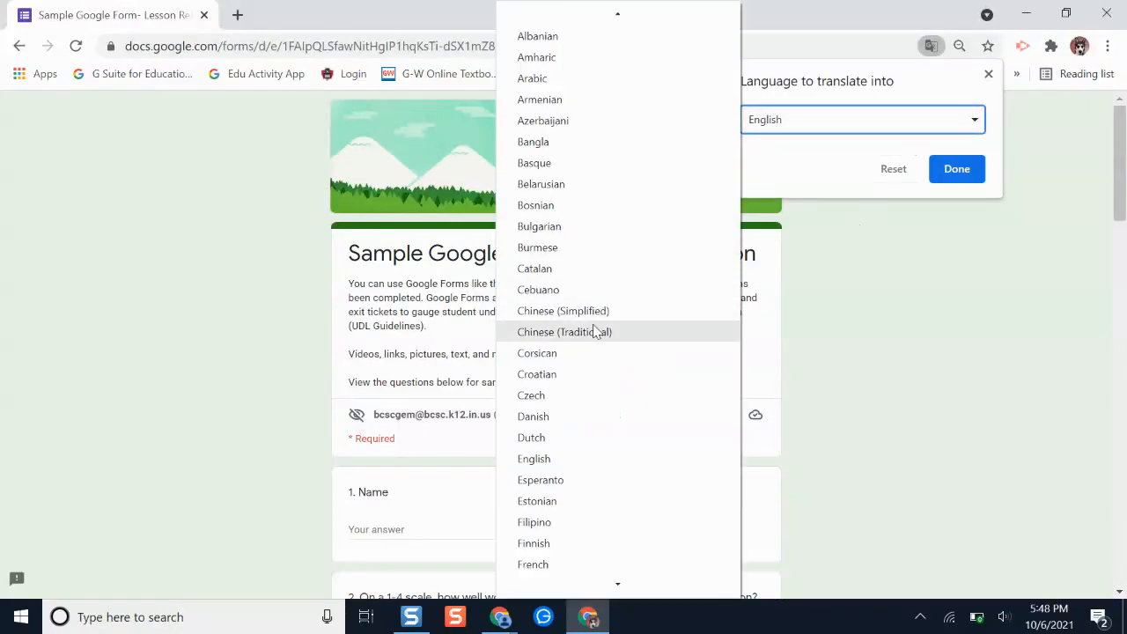
left_click(533, 564)
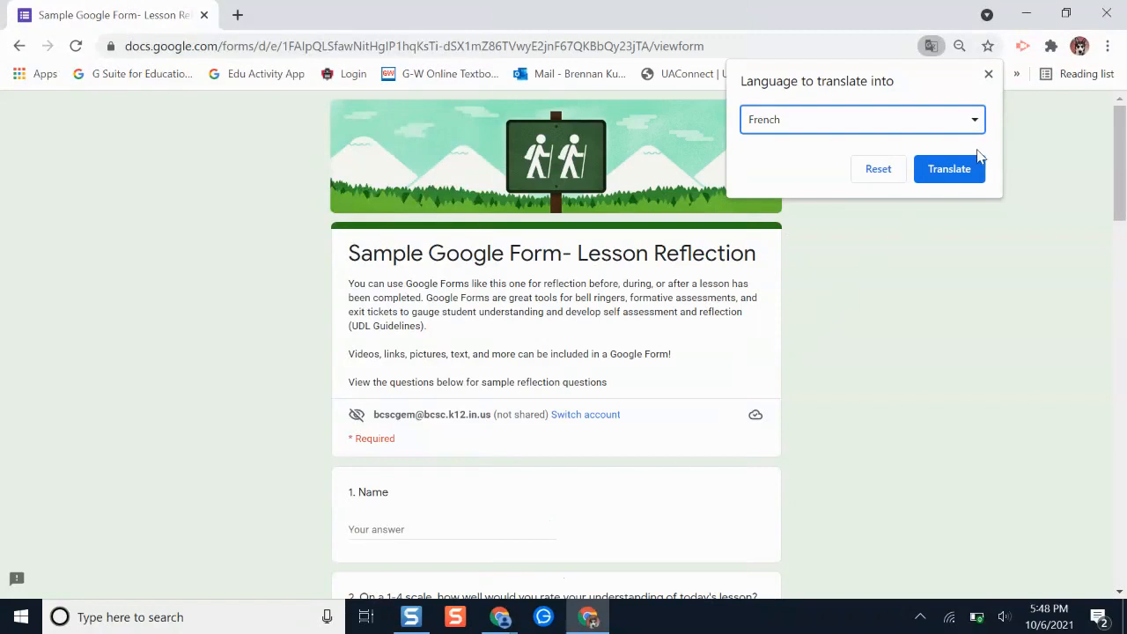
left_click(950, 168)
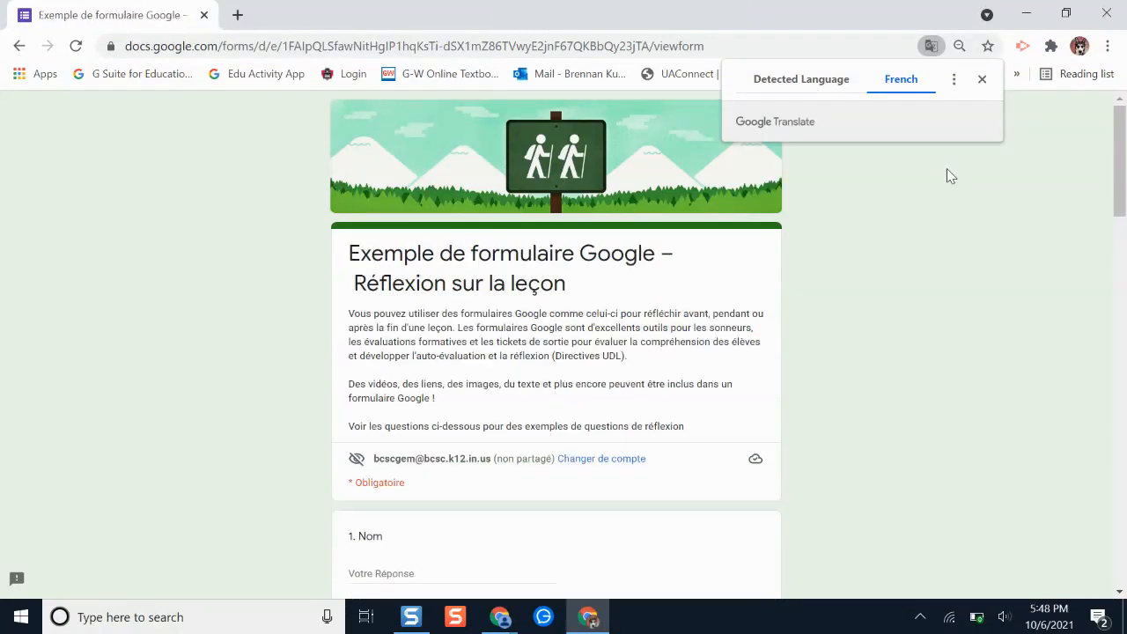
mouse_move(920, 362)
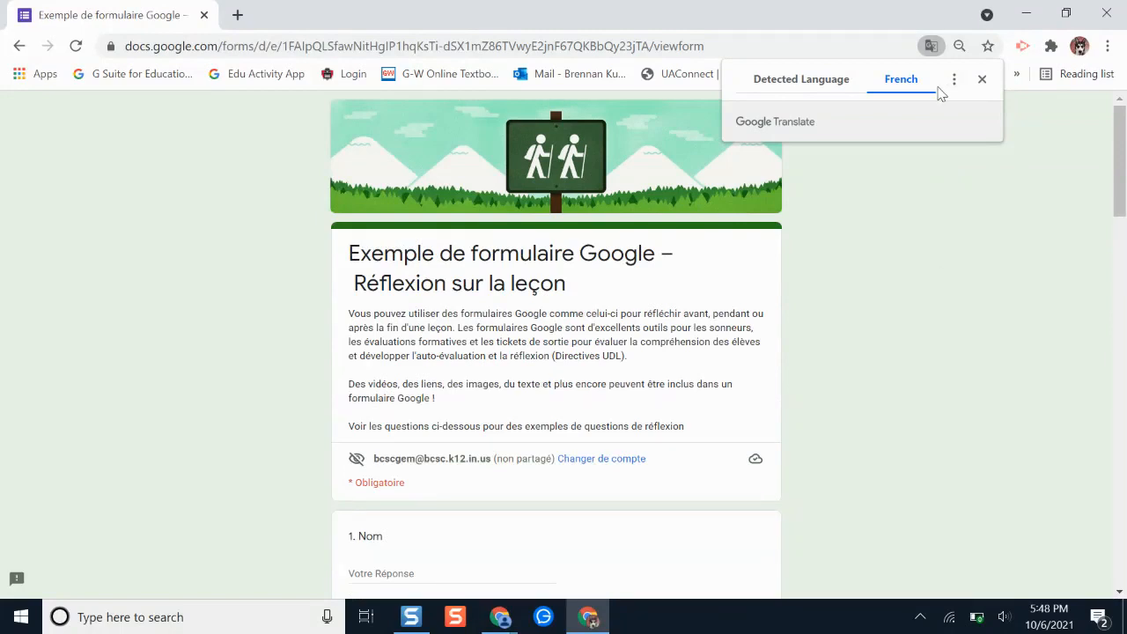
- Change the translation target from French to English and translate the form again
left_click(954, 79)
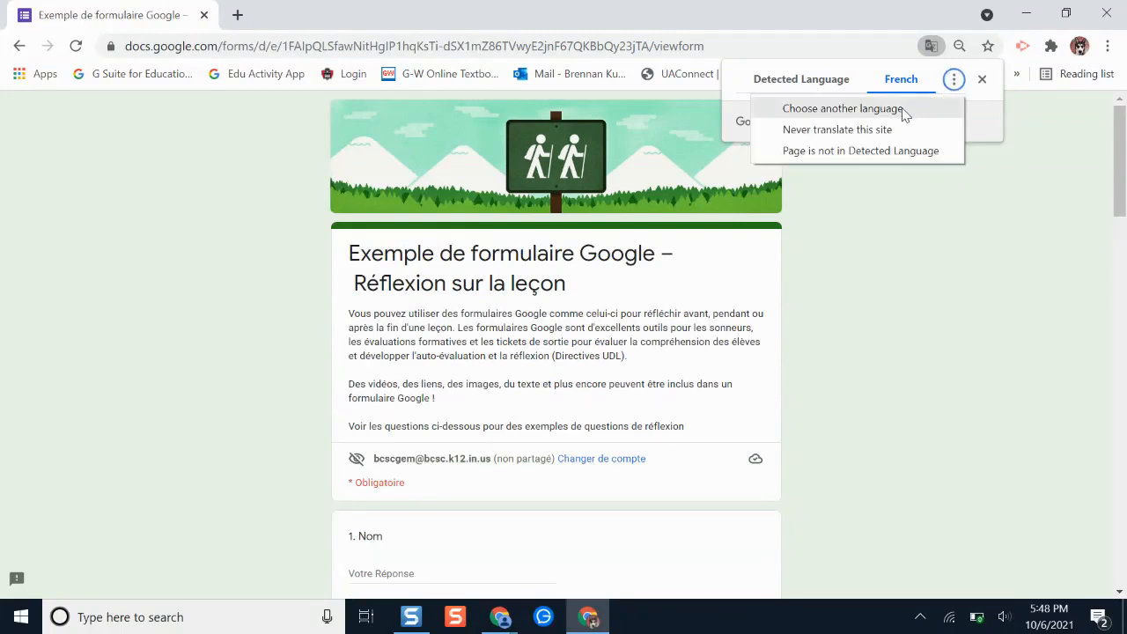
left_click(842, 107)
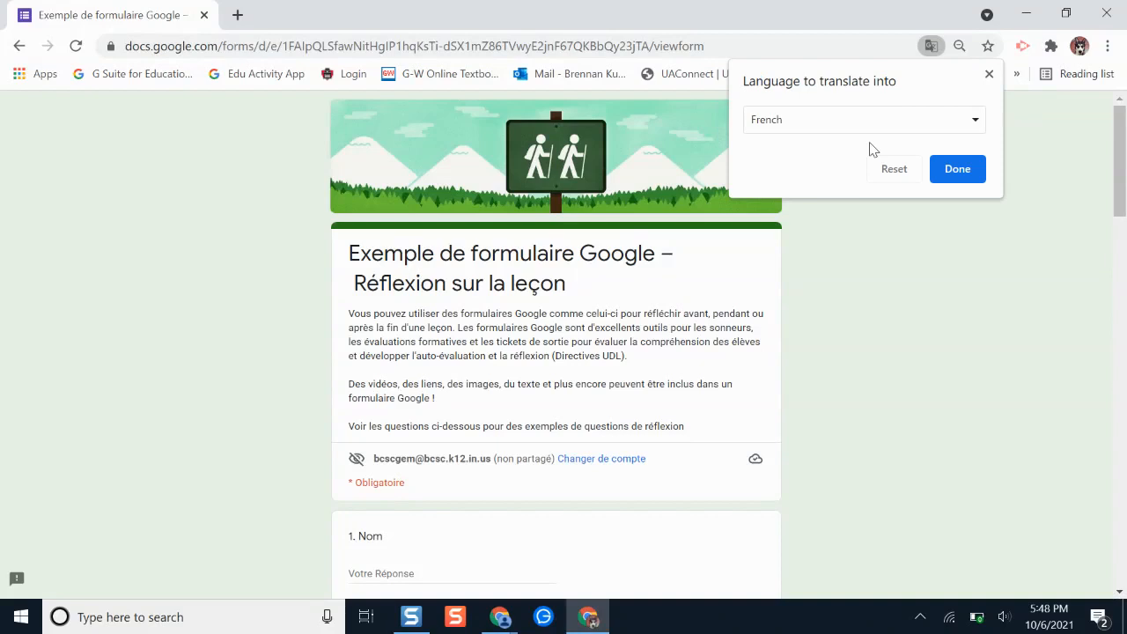
left_click(862, 119)
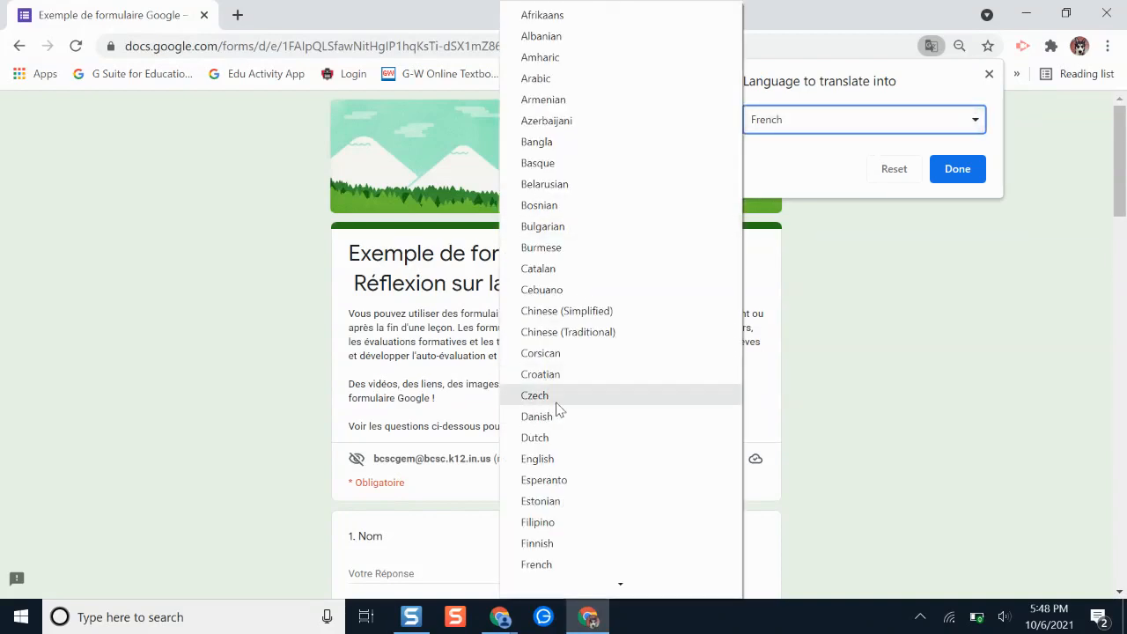
left_click(537, 459)
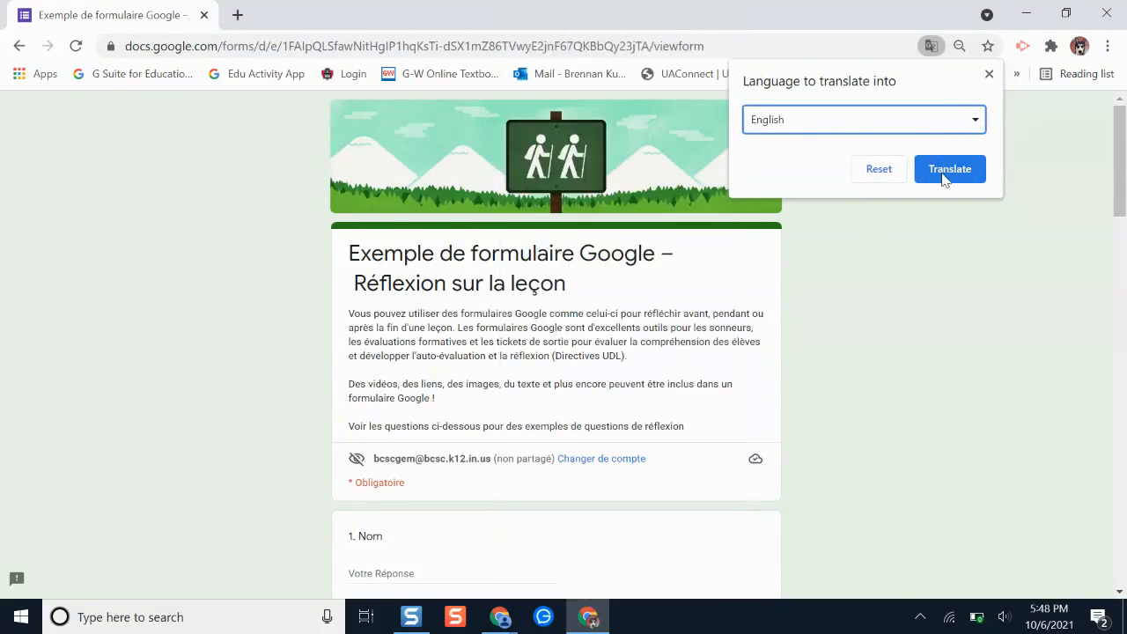
left_click(949, 168)
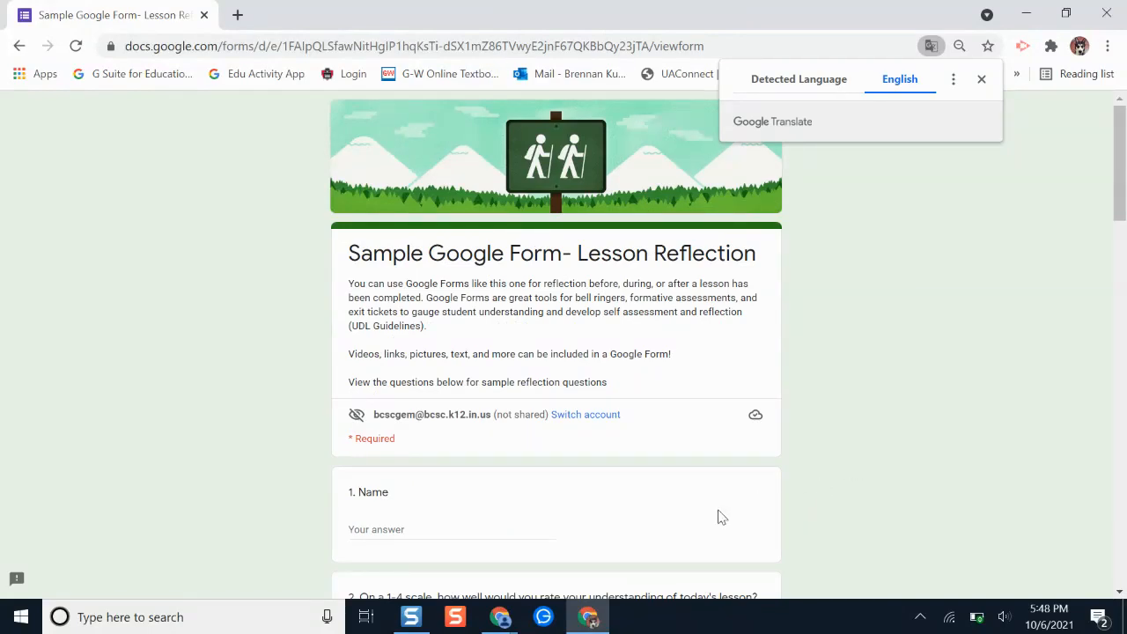